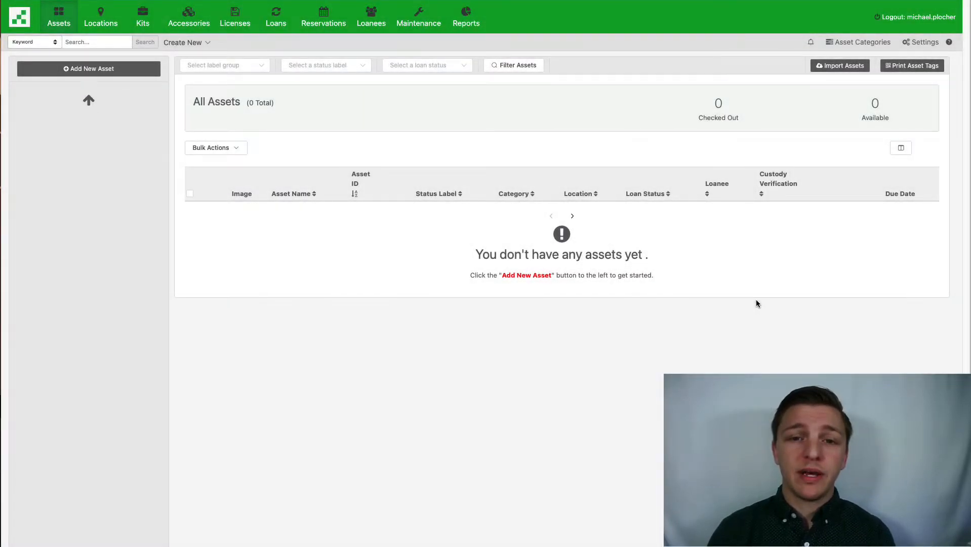
mouse_move(821, 159)
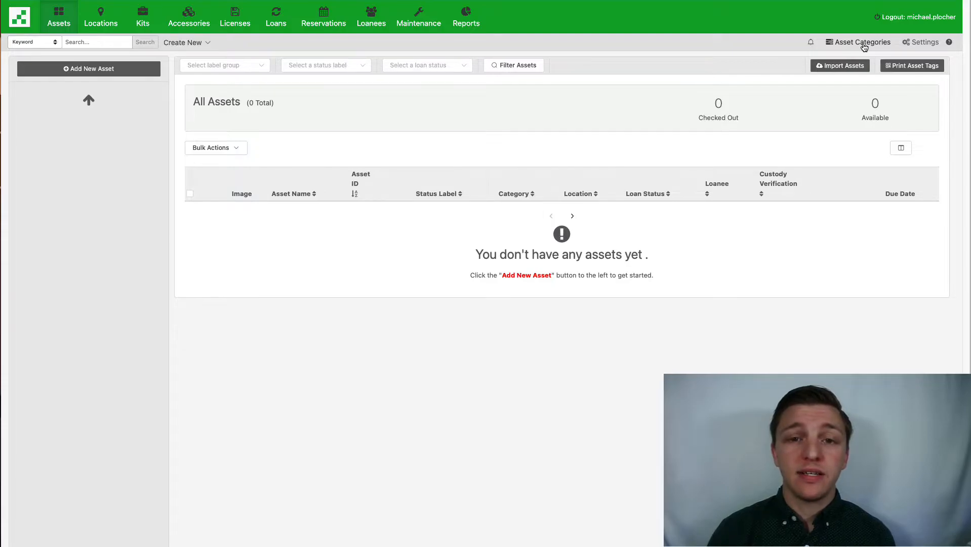
Go to Asset Categories to reach the Laptops category for editing.
click(863, 43)
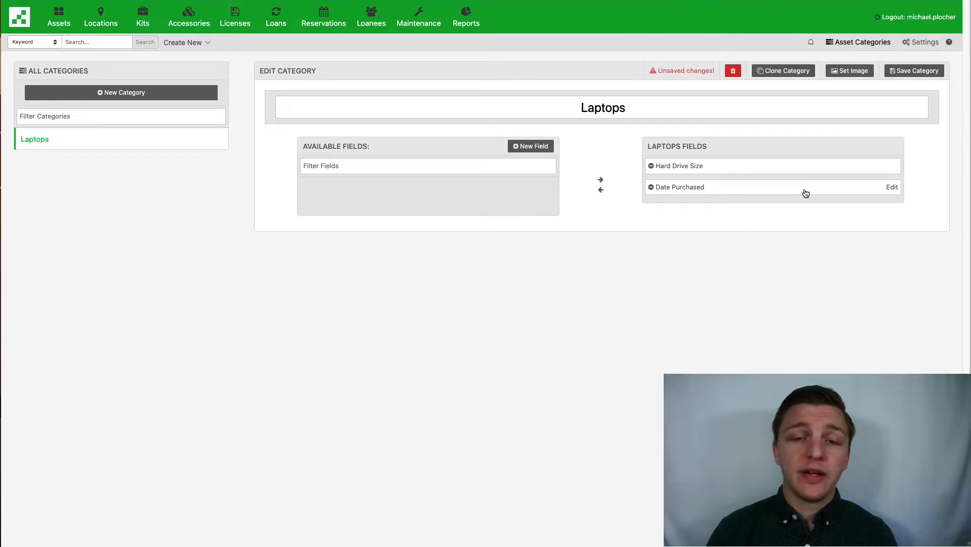
mouse_move(538, 178)
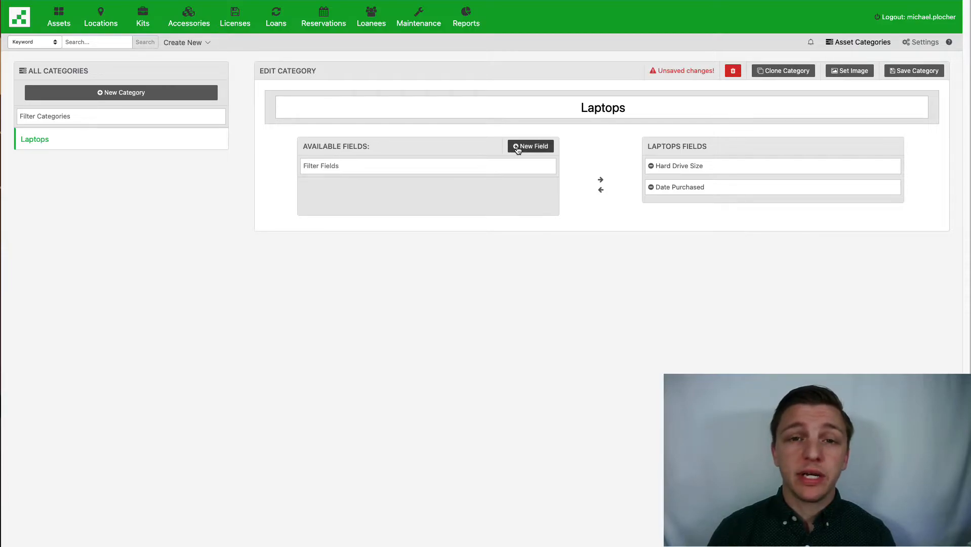
Create a field named Processor of type Text and save it to the category.
text(Processor)
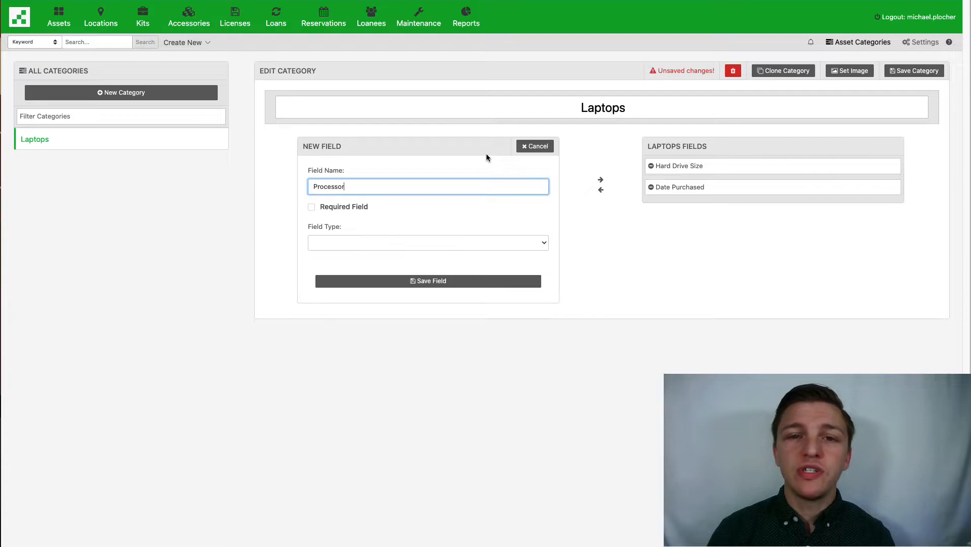
click(428, 242)
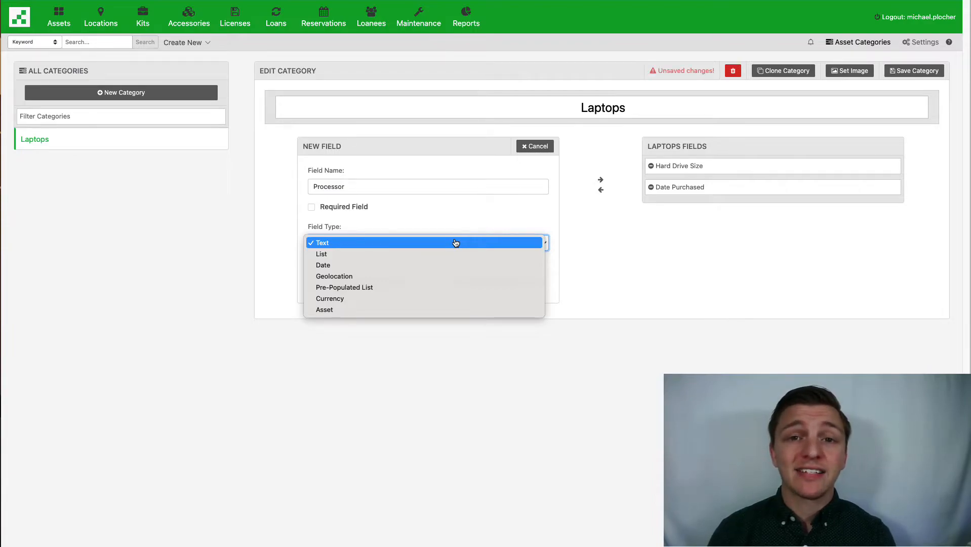
click(322, 242)
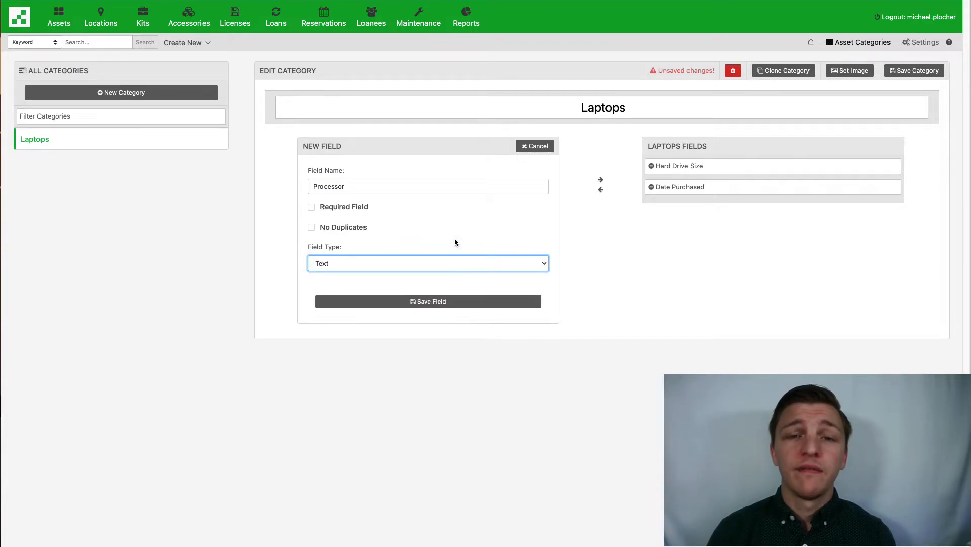
mouse_move(448, 262)
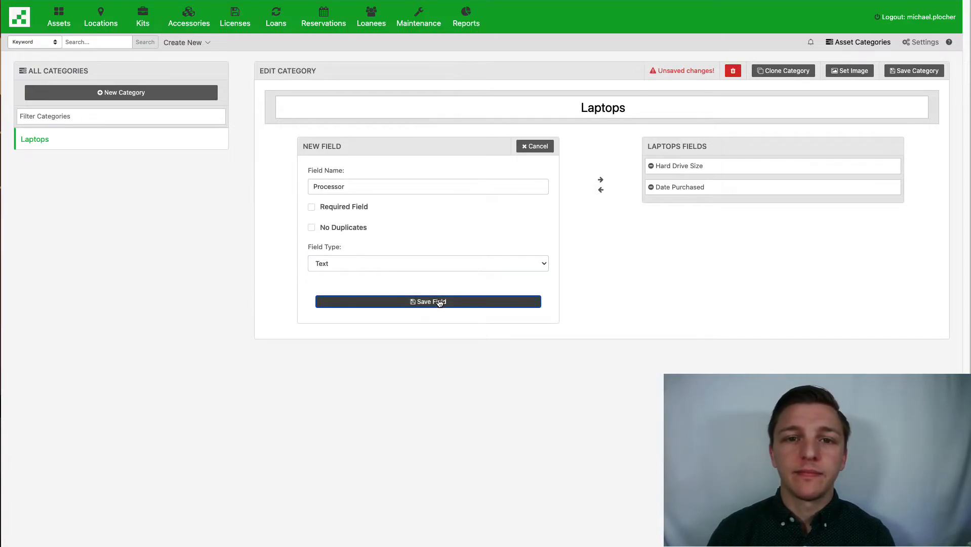
click(429, 302)
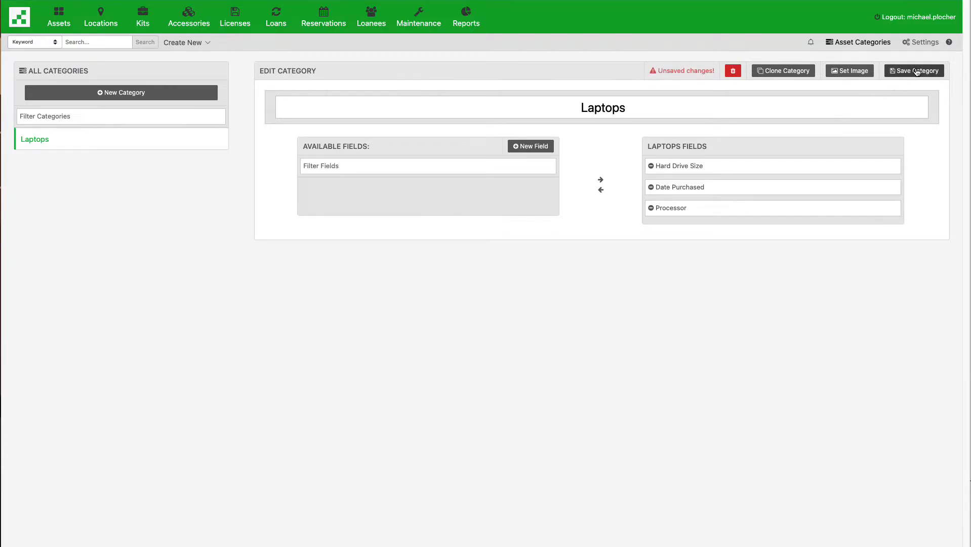
Save the Laptops category changes and return to the Assets list.
click(914, 71)
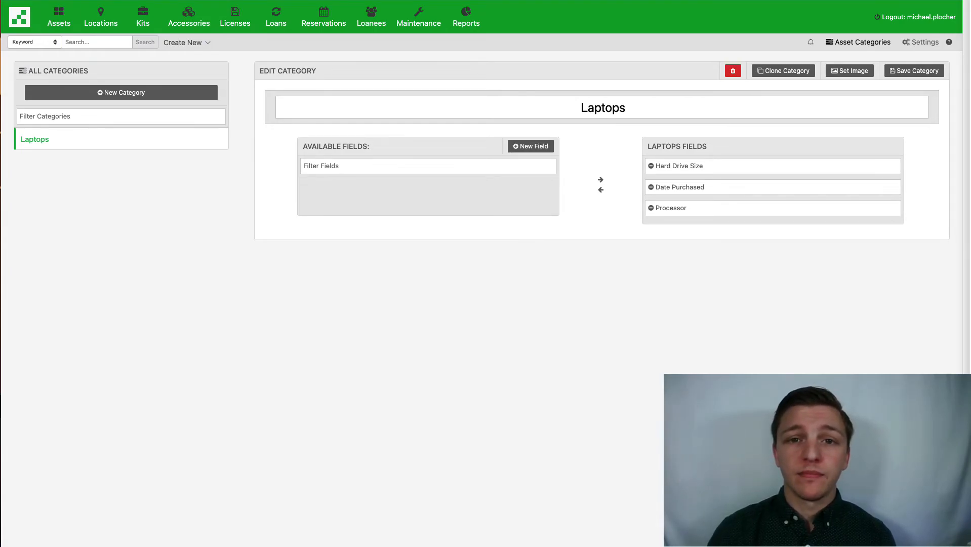
click(58, 16)
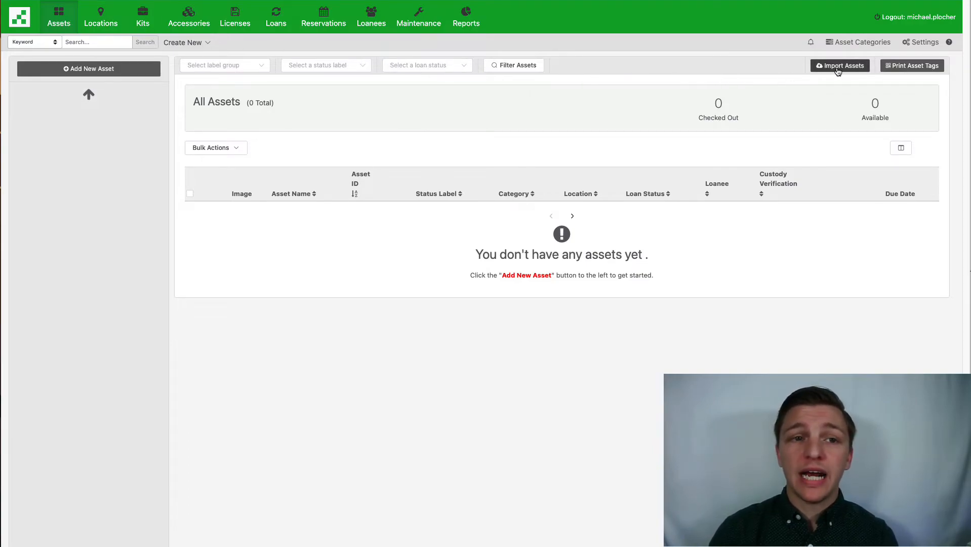
Start an asset import with column headers enabled and load Assets.csv from the Files folder.
click(840, 66)
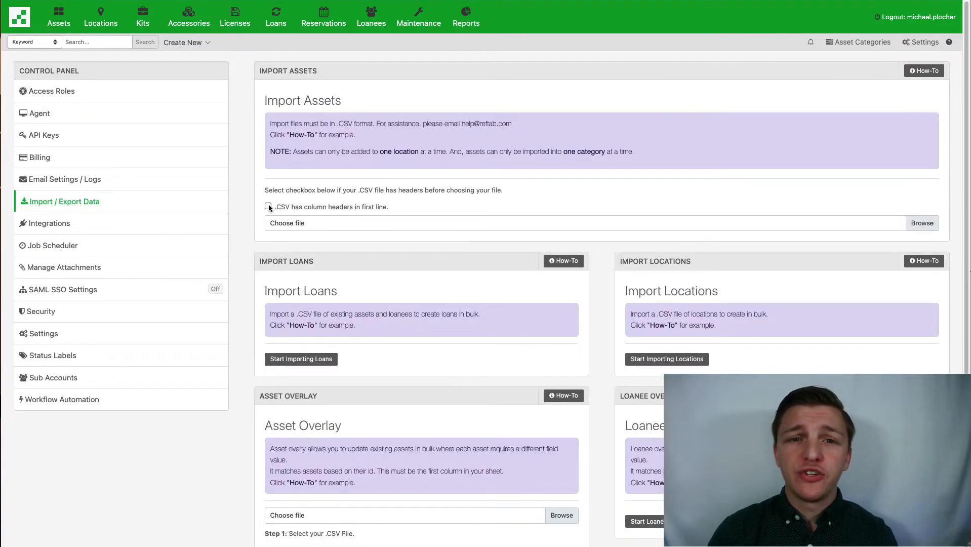
click(269, 207)
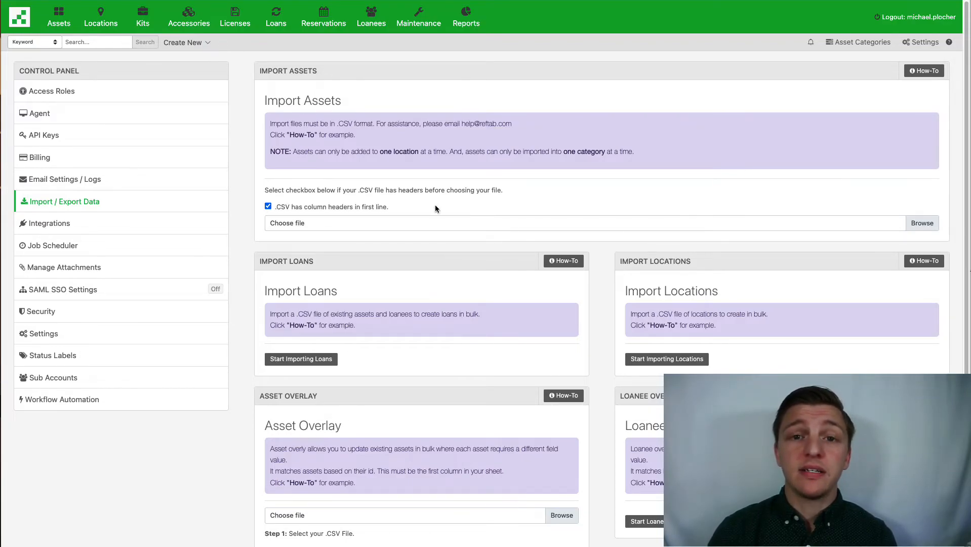
mouse_move(908, 229)
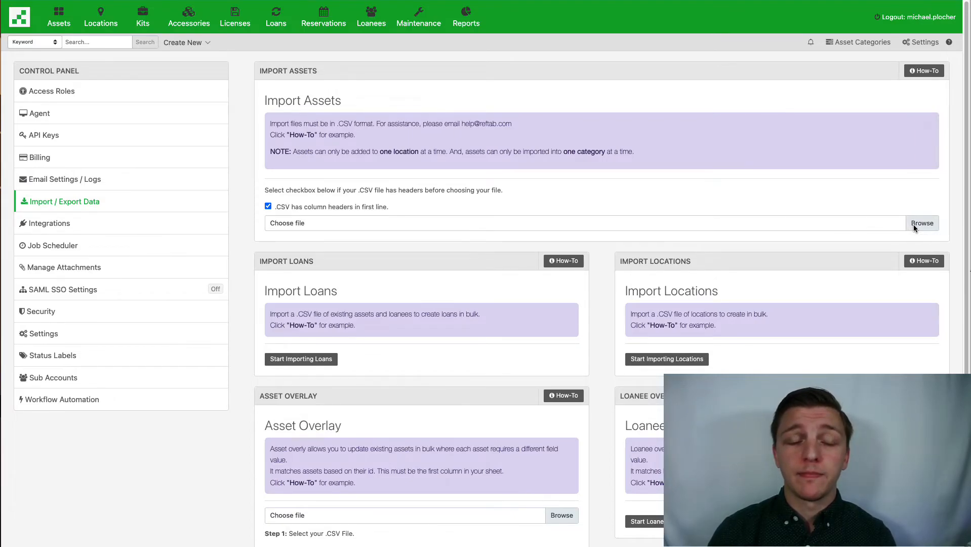
click(923, 223)
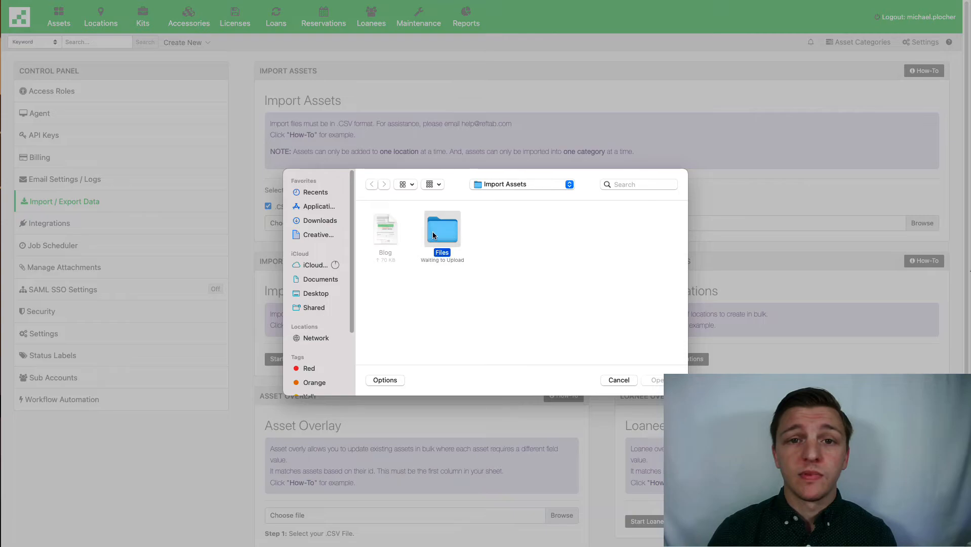
double_click(442, 227)
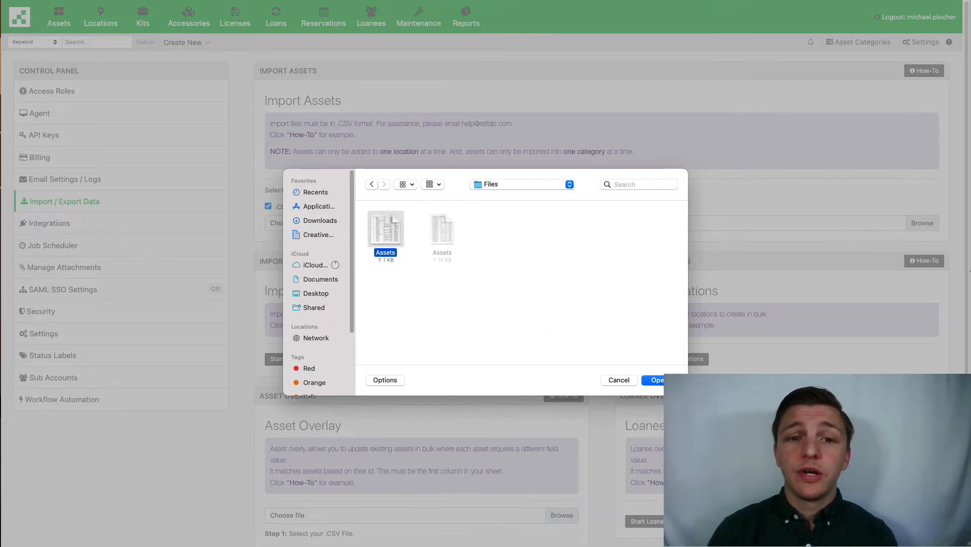
click(656, 380)
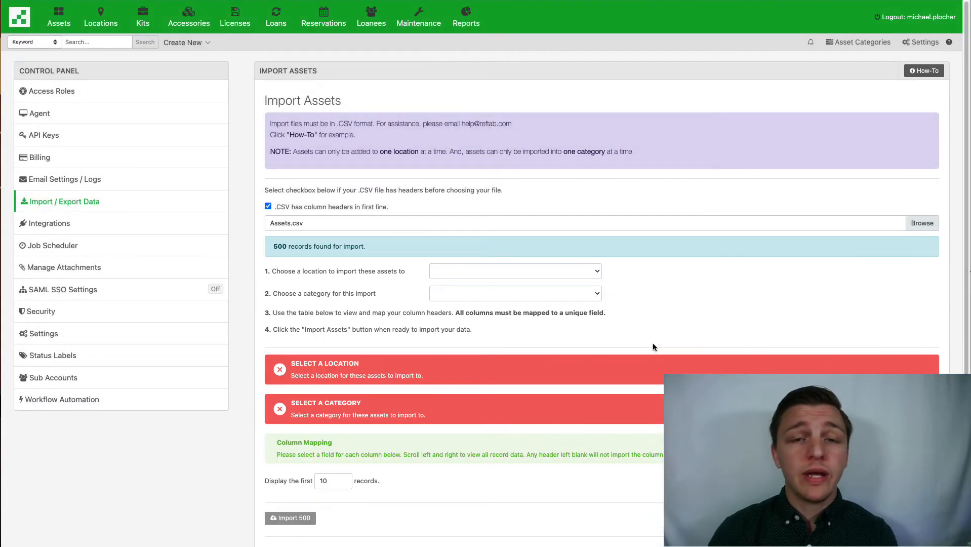
mouse_move(679, 304)
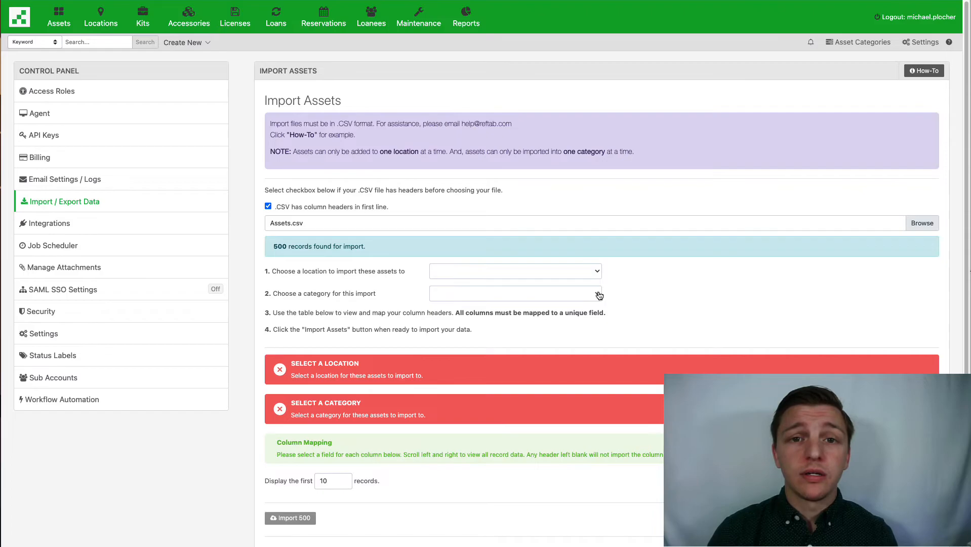
Choose LA Office as the import location and Laptops as the category.
click(515, 271)
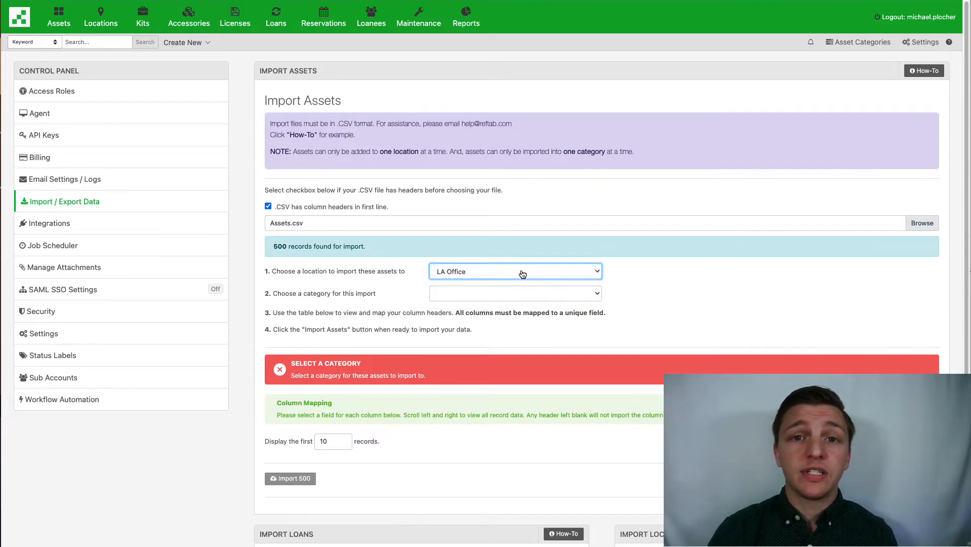
click(514, 293)
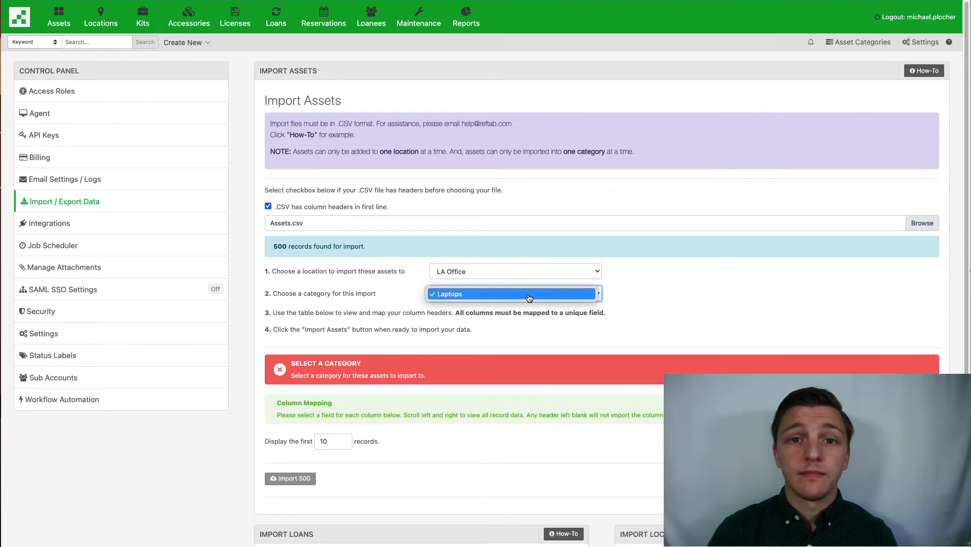
click(515, 294)
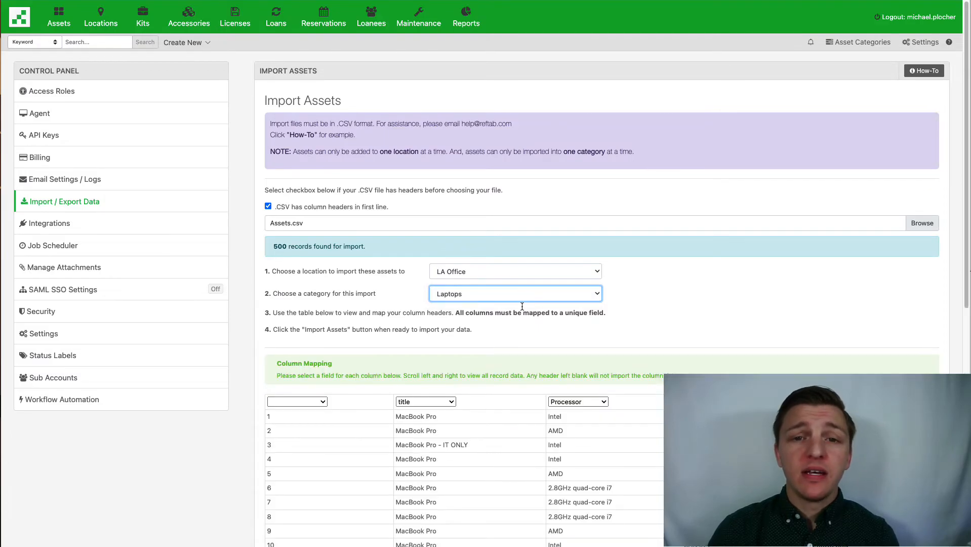
mouse_move(495, 354)
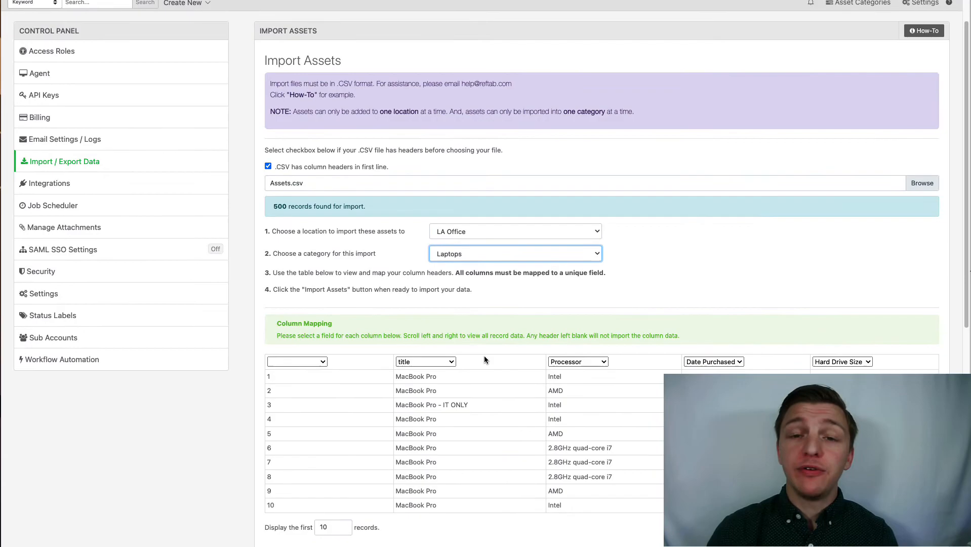
Map the first column to Asset ID and run 'Import 500 Laptops to LA Office'.
scroll(down, 3)
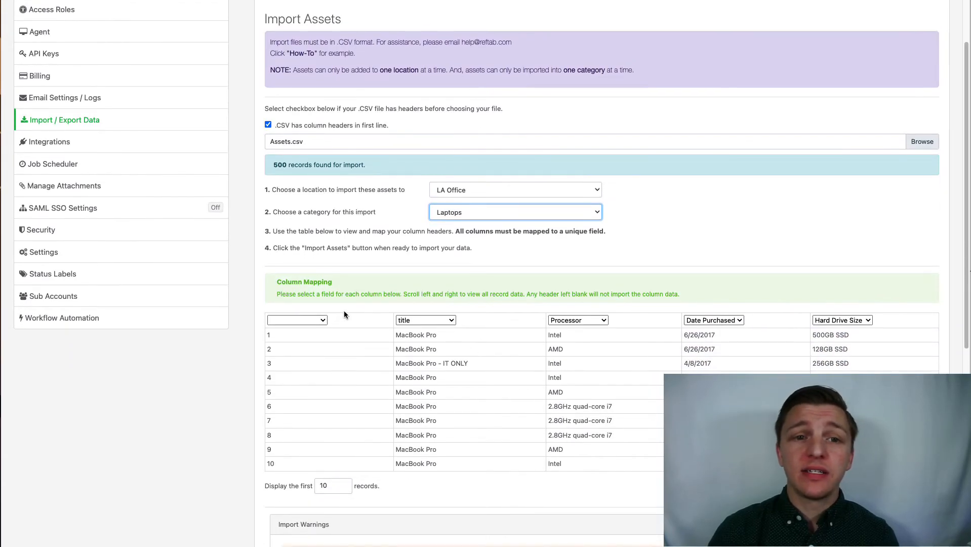
click(296, 320)
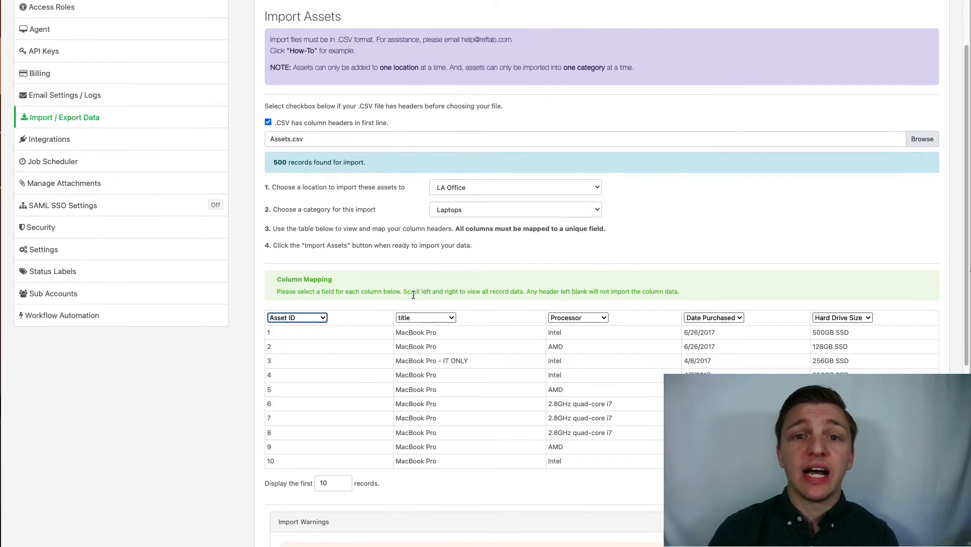
scroll(down, 3)
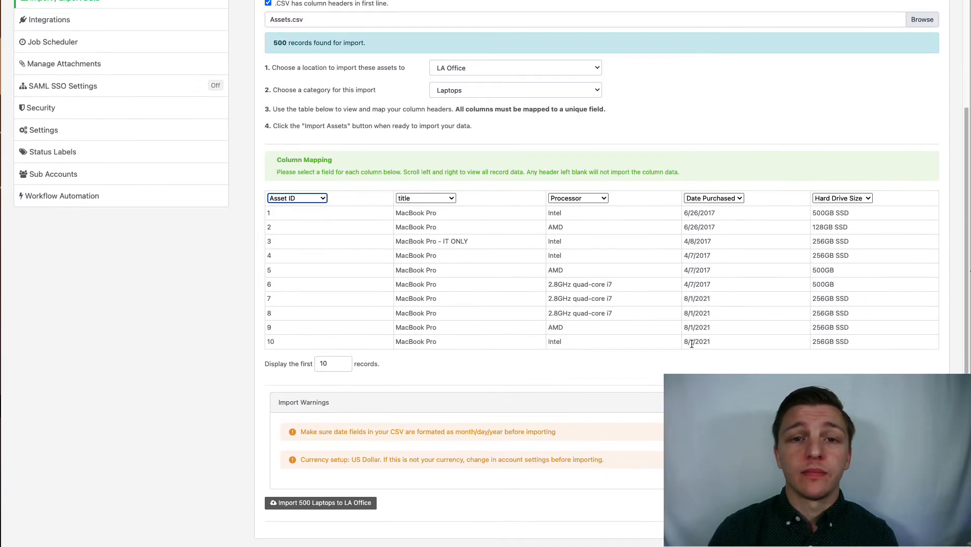
mouse_move(338, 295)
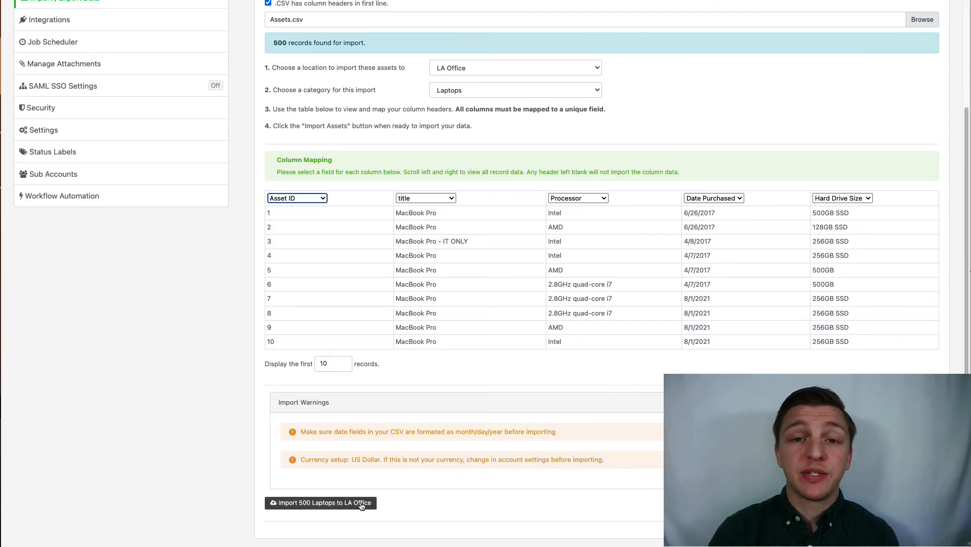
click(321, 502)
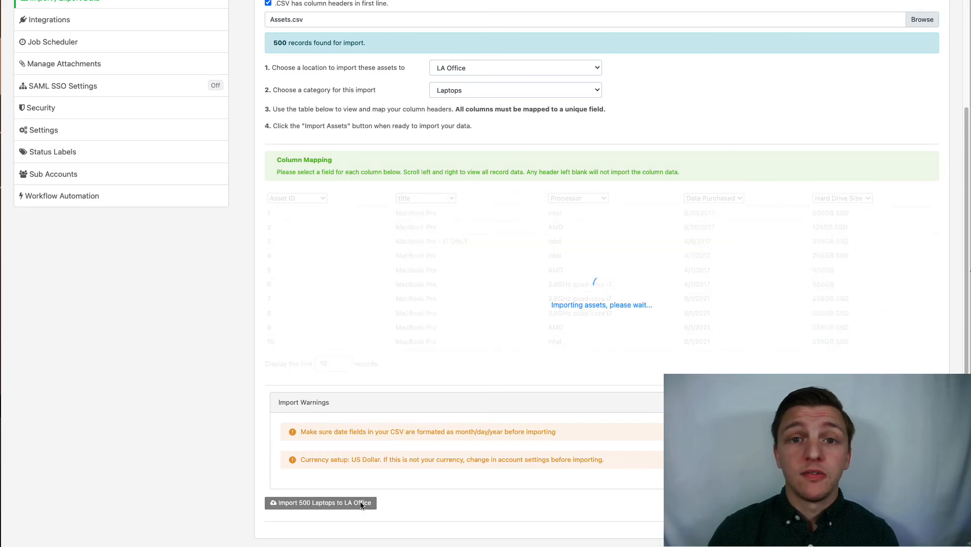
click(320, 502)
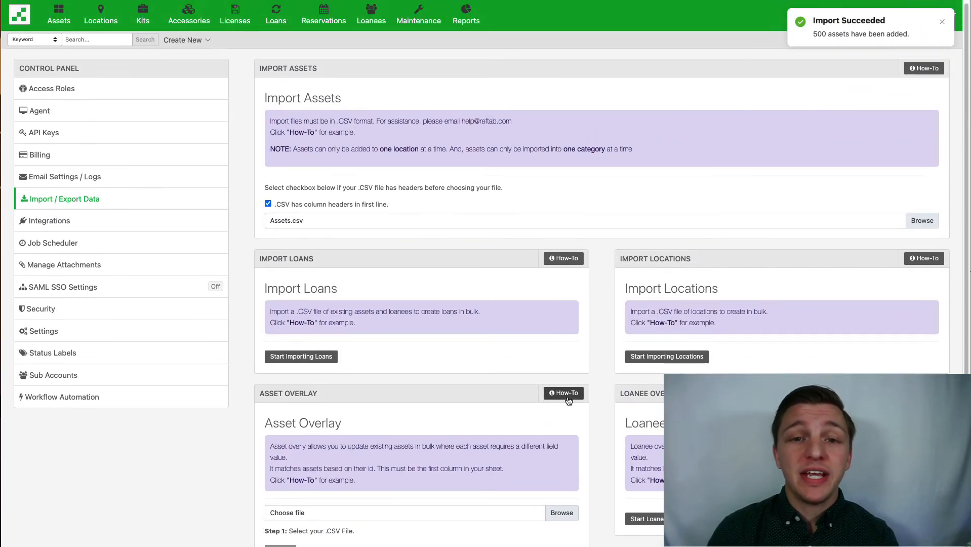